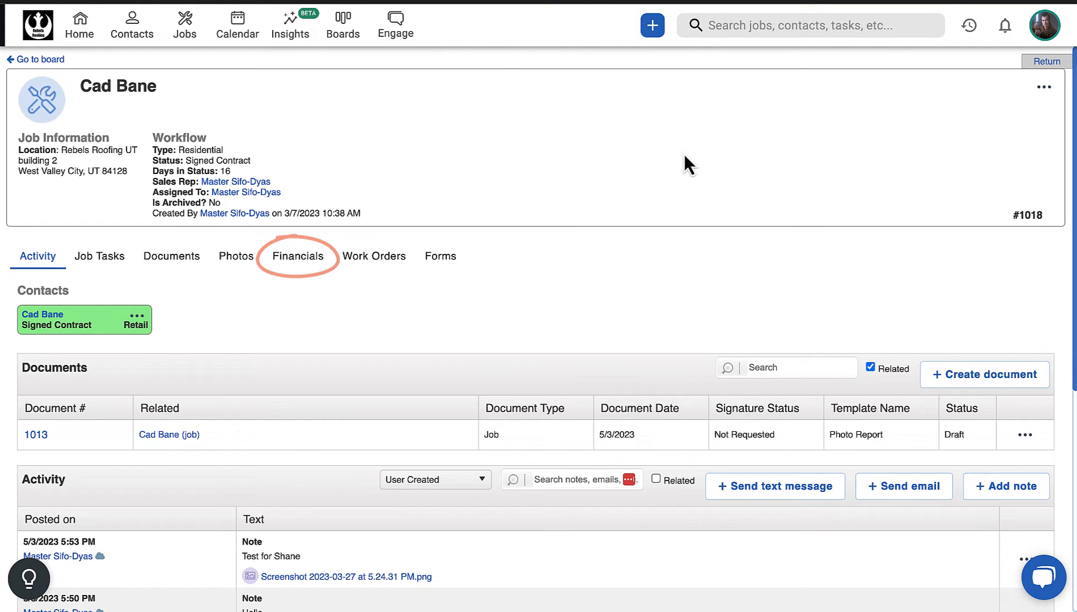
Convert the approved $12,835.76 estimate on Cad Bane's Financials into an invoice.
click(297, 256)
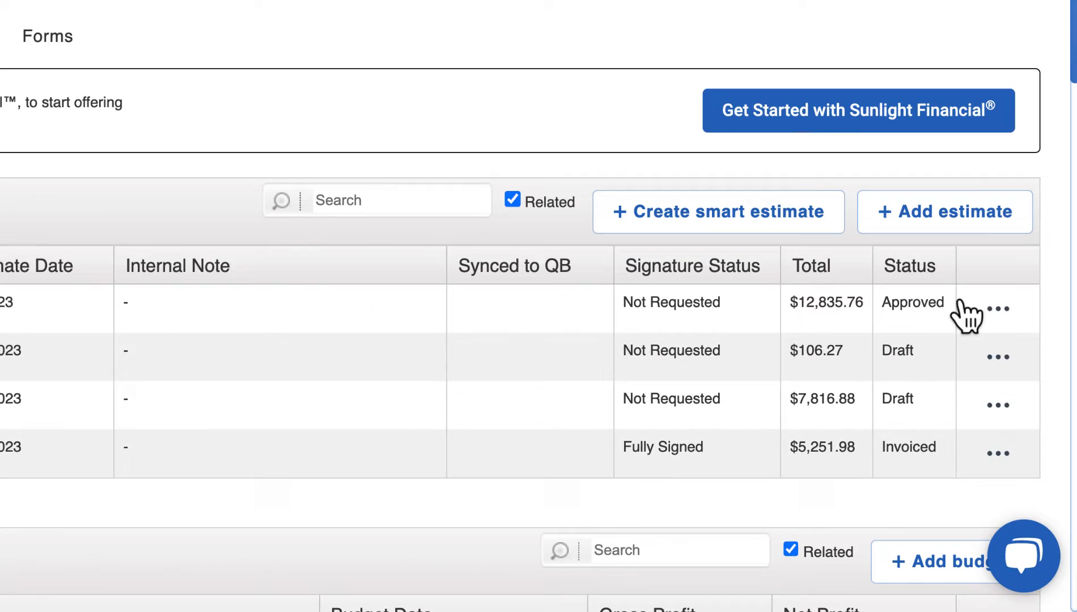
click(998, 308)
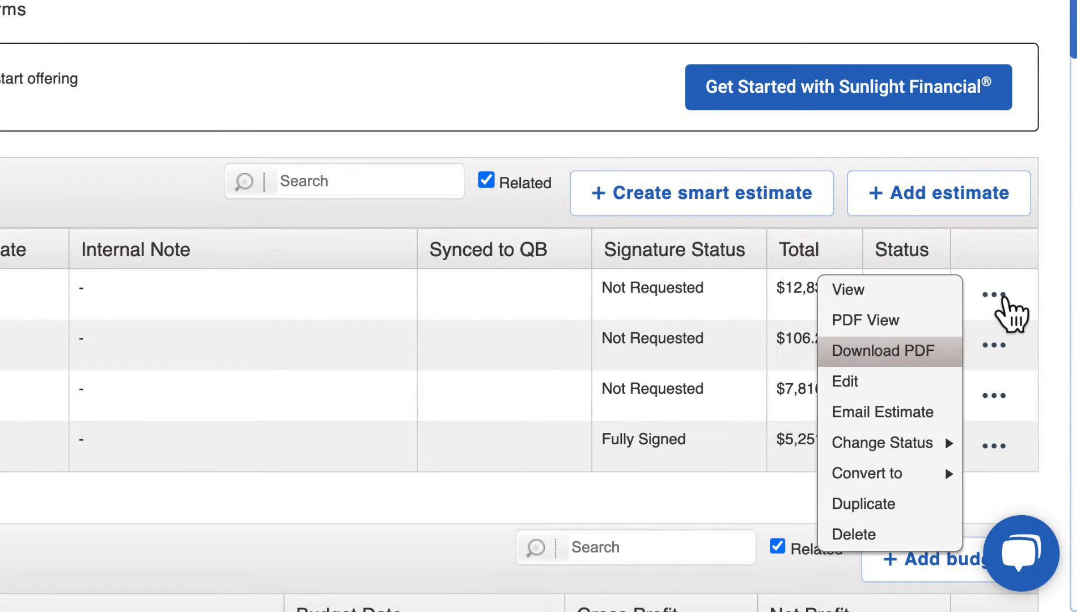
mouse_move(868, 472)
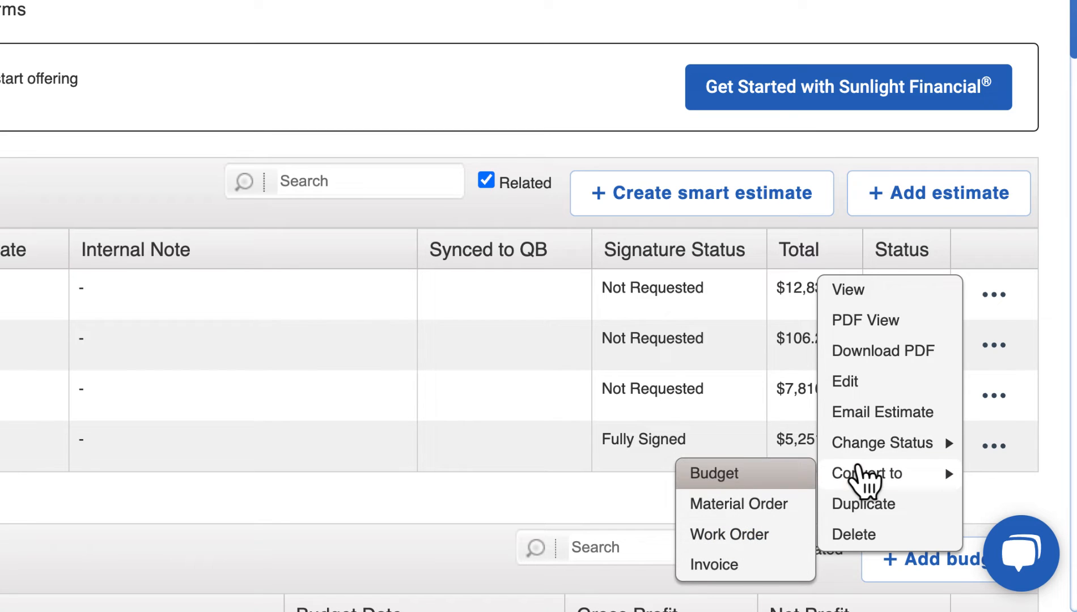
click(715, 564)
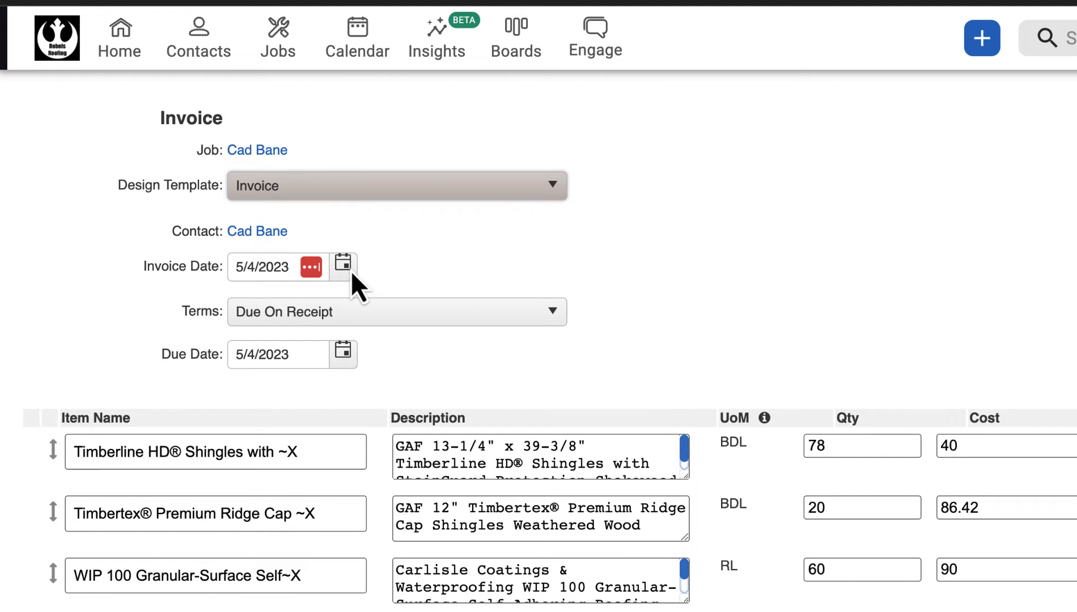
Expand the invoice's payment Terms list to choose Split terms.
click(342, 263)
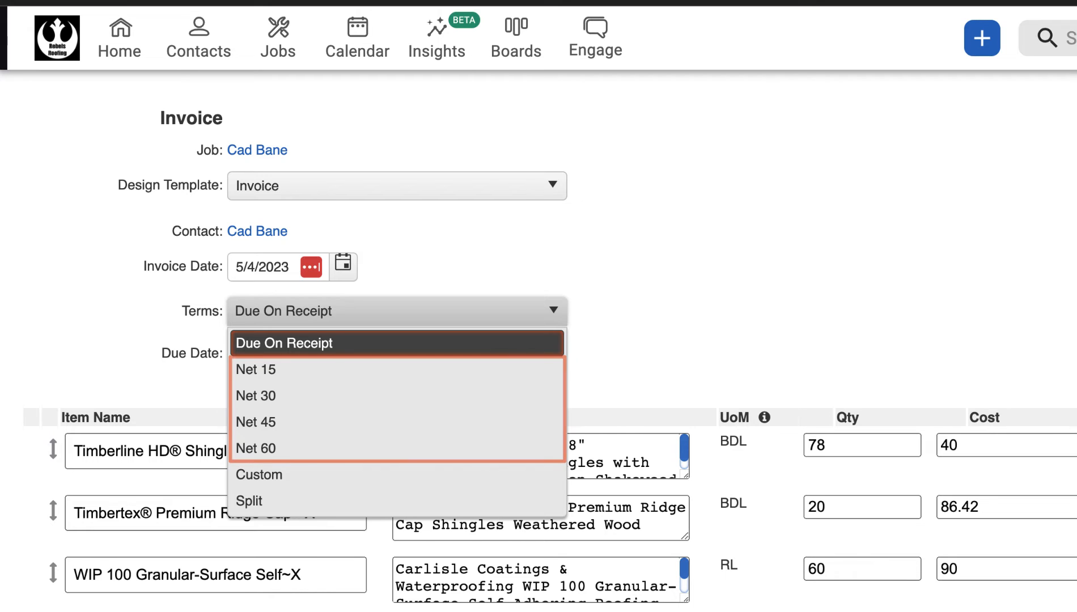
mouse_move(397, 474)
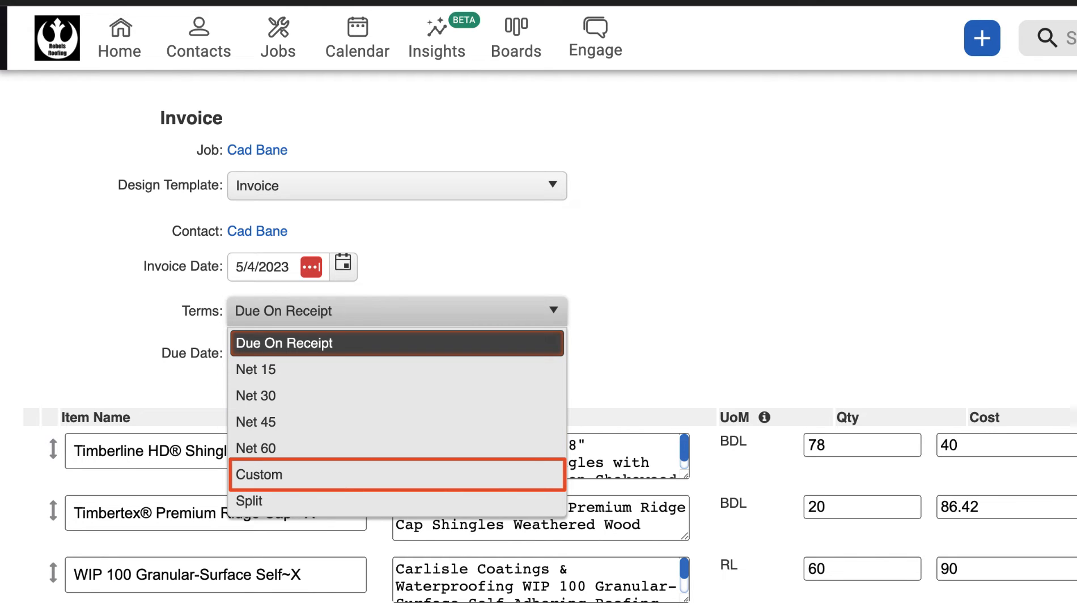
mouse_move(261, 500)
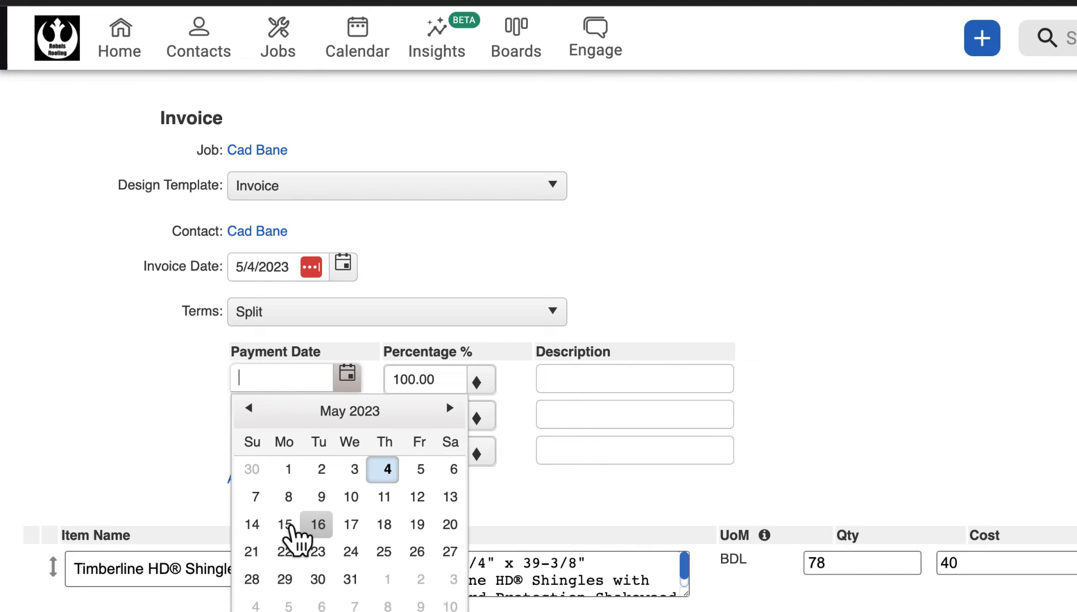
Set the first payment for 5/15/2023 and the second for 6/12/2023 at 50%.
click(284, 524)
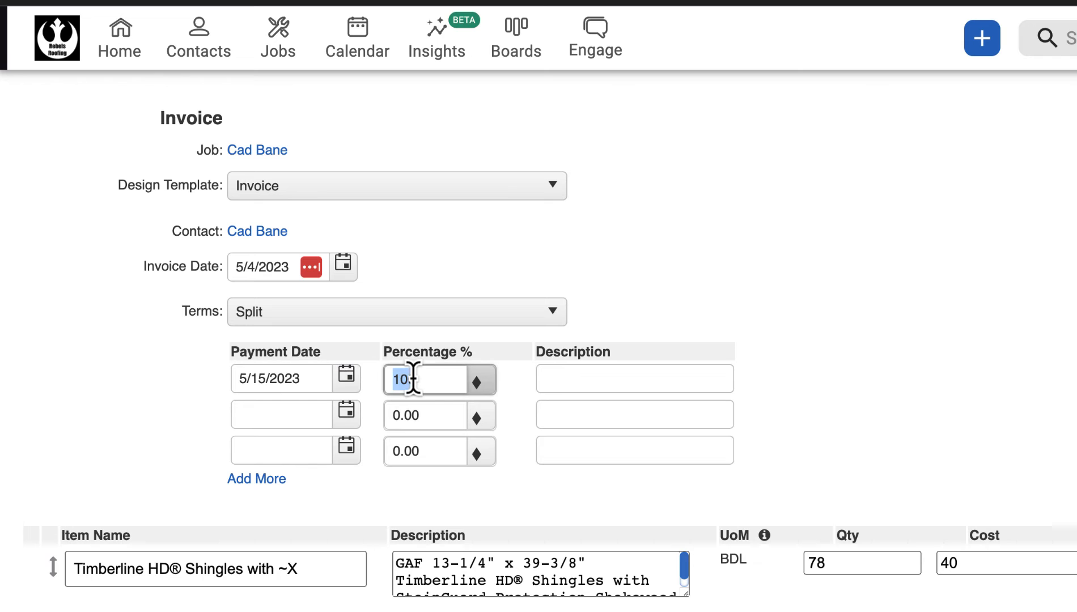
click(347, 413)
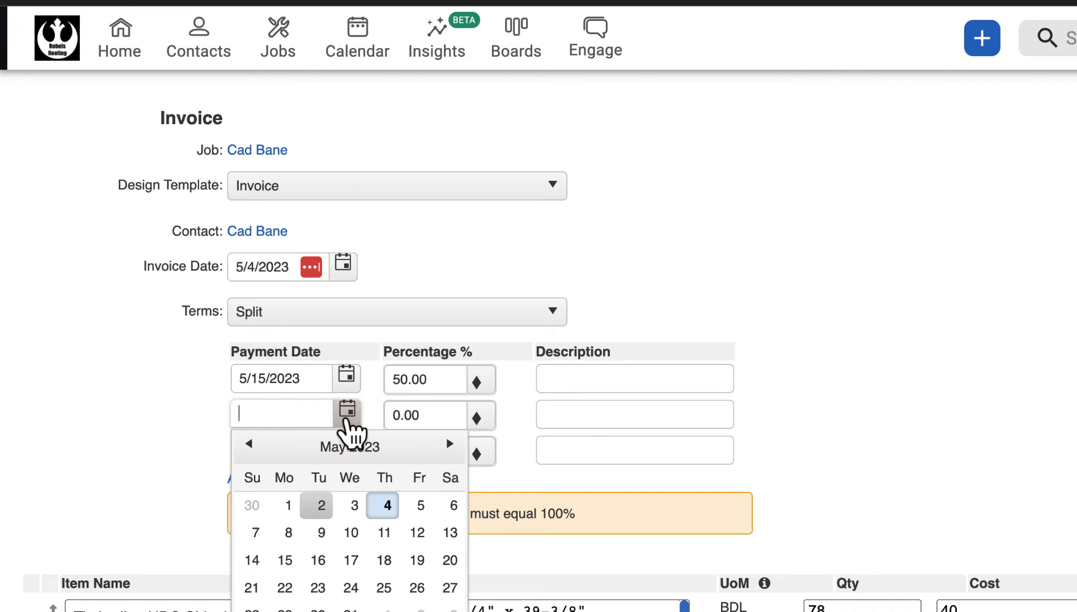
text(6/12/2023)
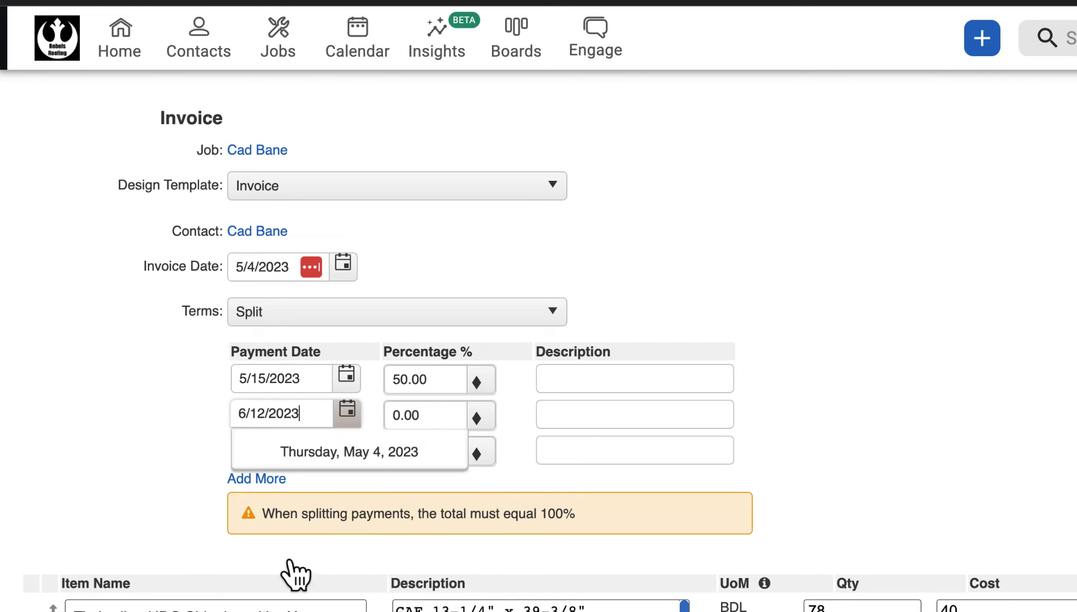
text(50)
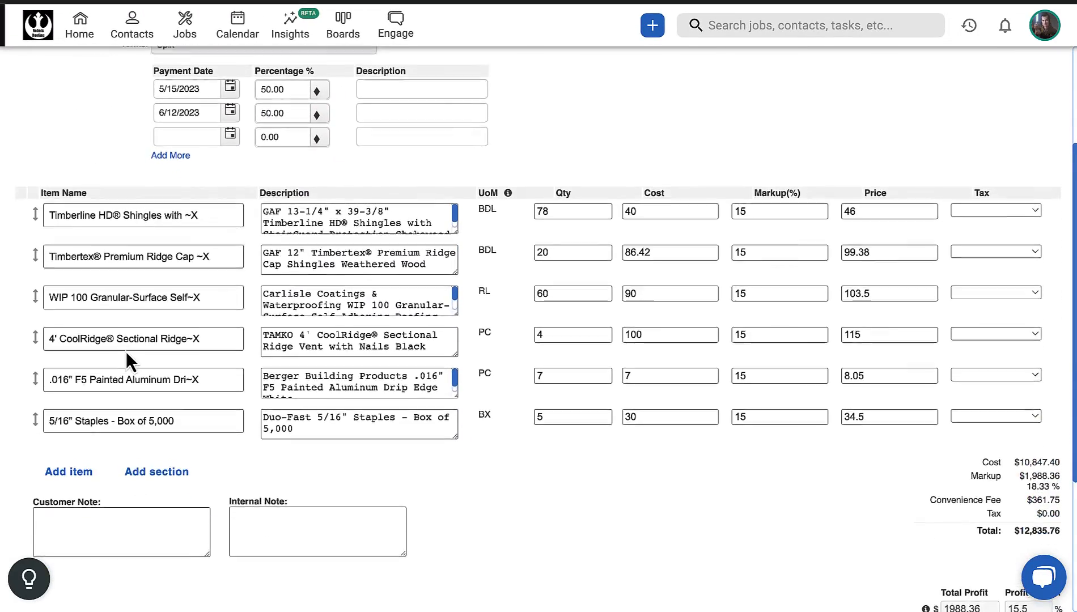
scroll(down, 3)
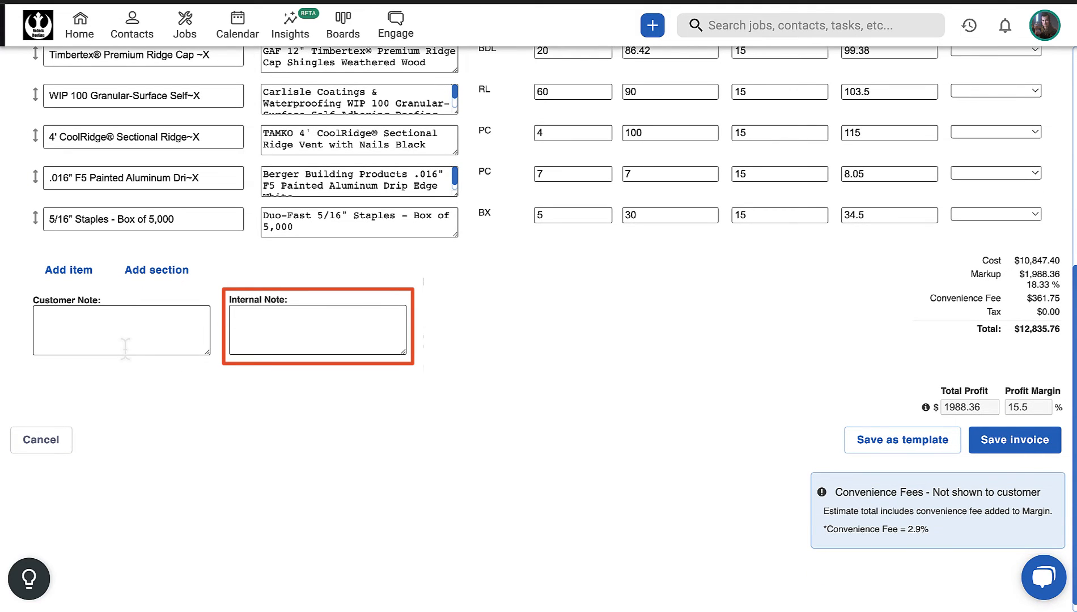
click(122, 330)
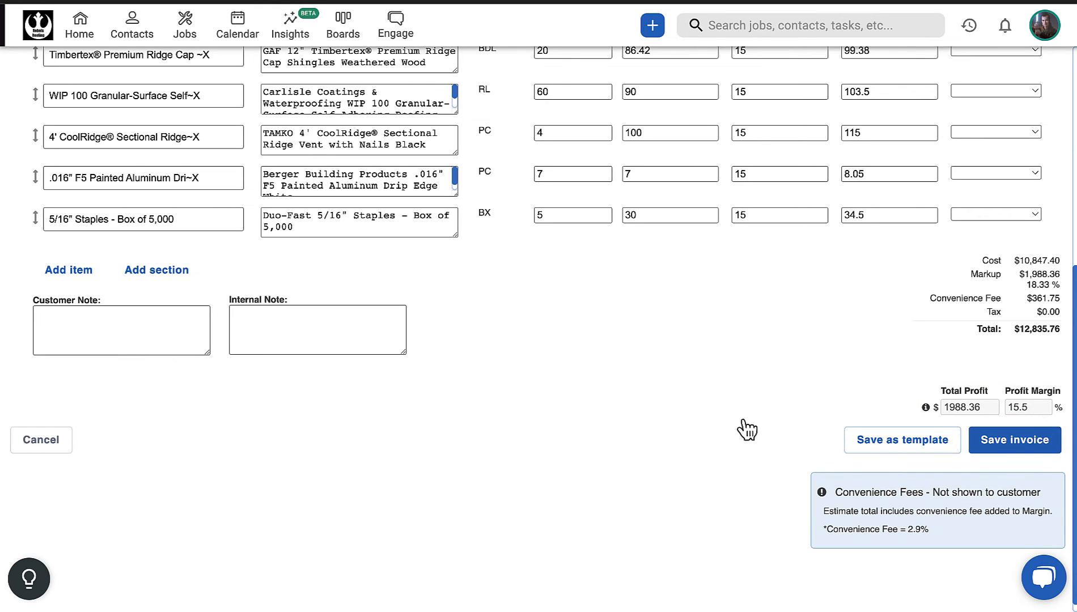
Save the invoice as draft 1033, start emailing it, then dismiss the Send Mail dialog.
click(1013, 440)
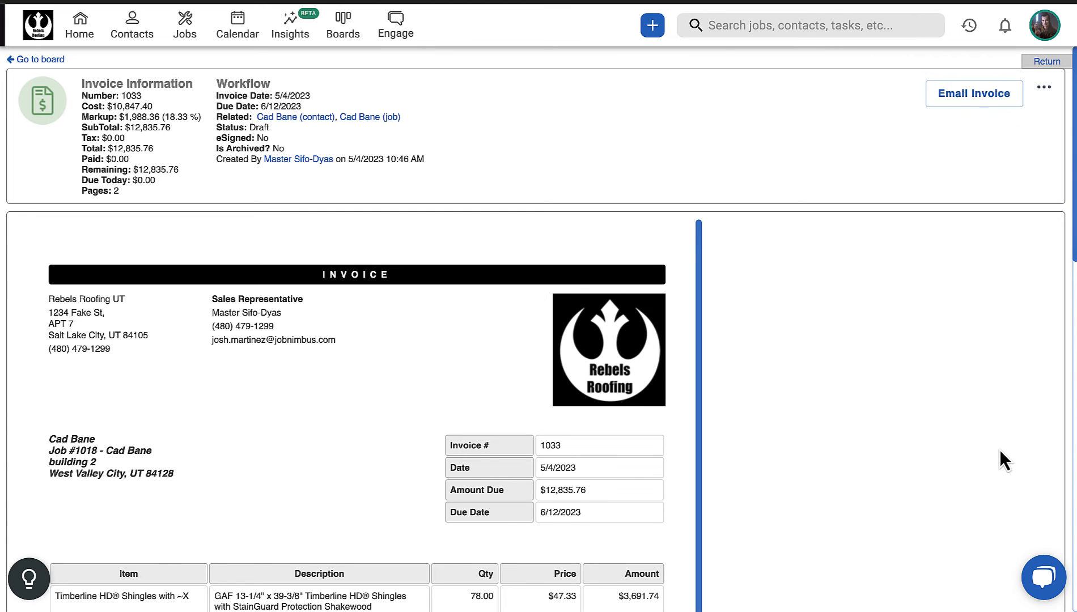
click(974, 93)
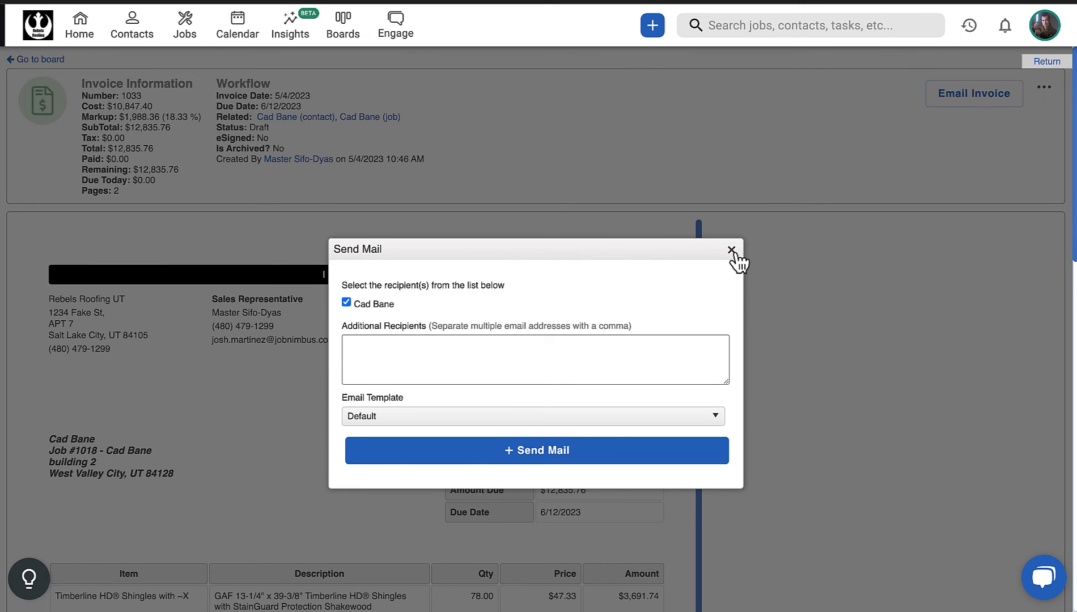
click(731, 250)
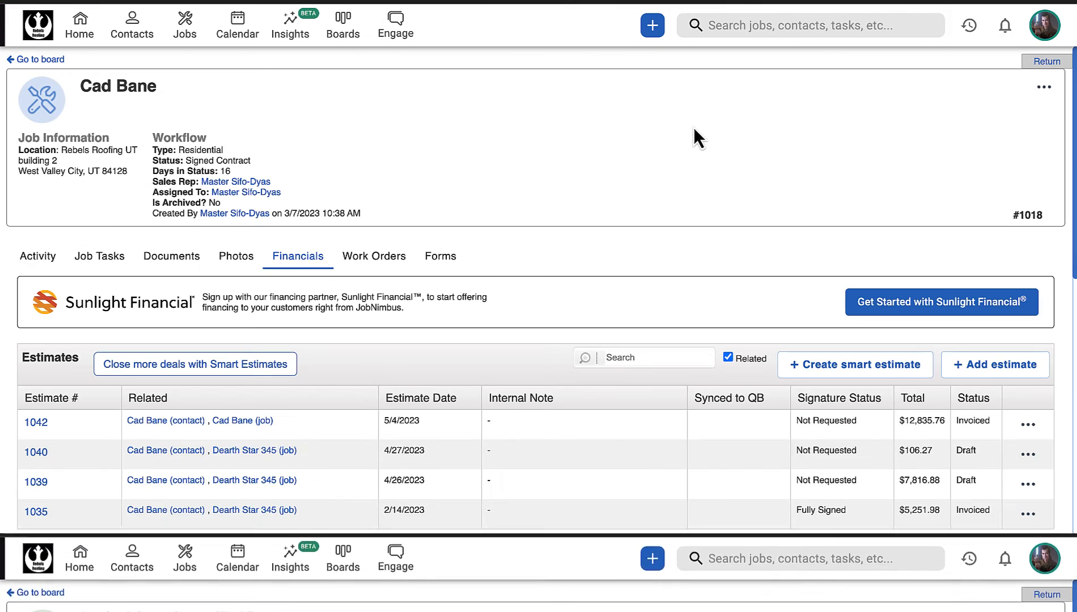
Show the action menu for the new $12,835.76 draft invoice dated 5/4/2023.
scroll(down, 3)
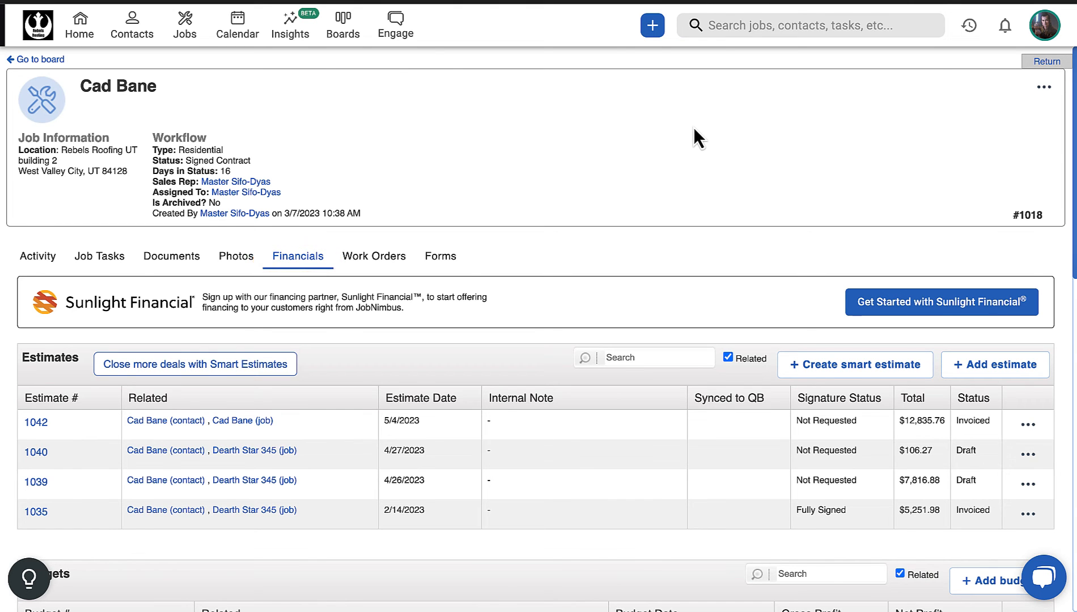
scroll(down, 3)
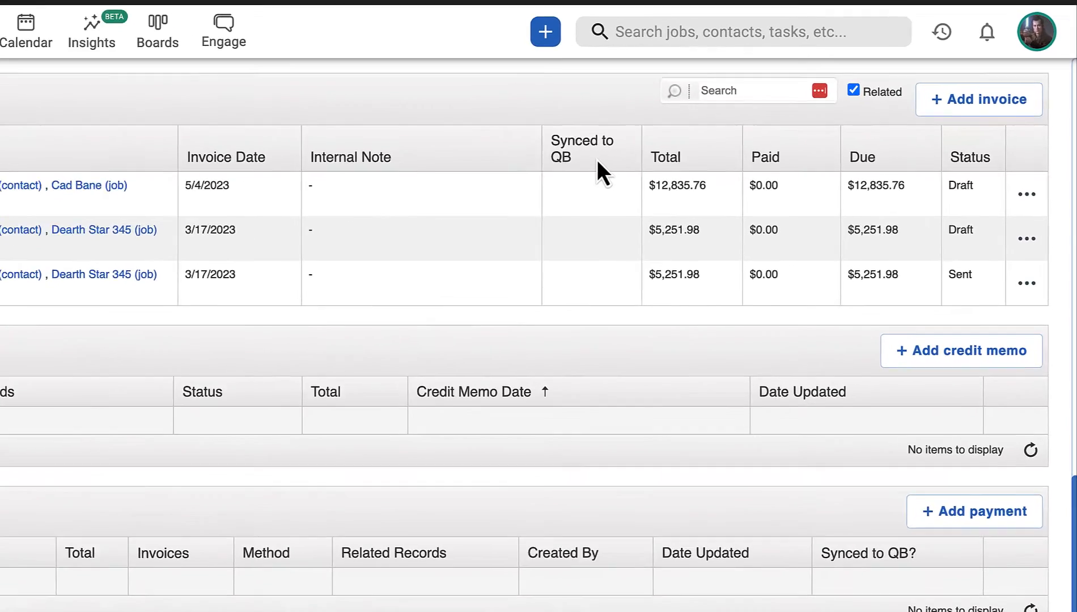
click(1026, 193)
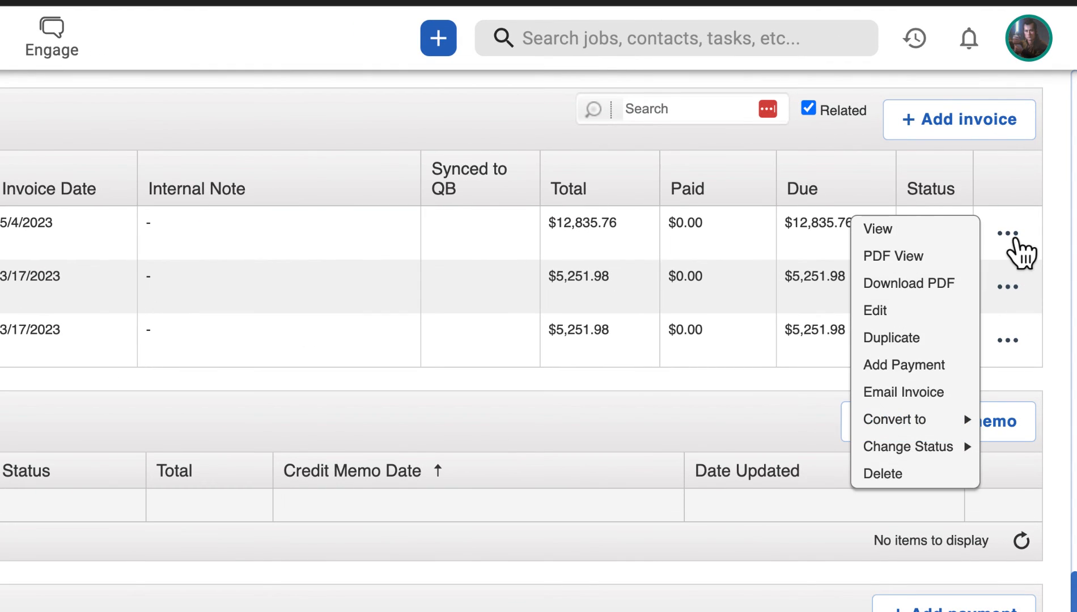